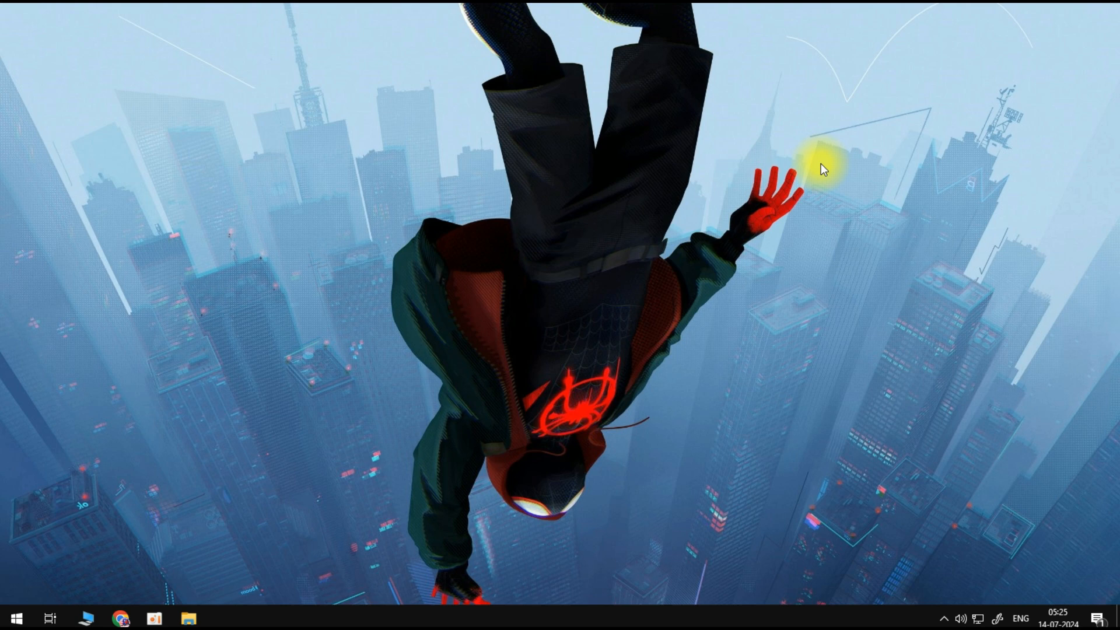
pyautogui.moveTo(559, 306)
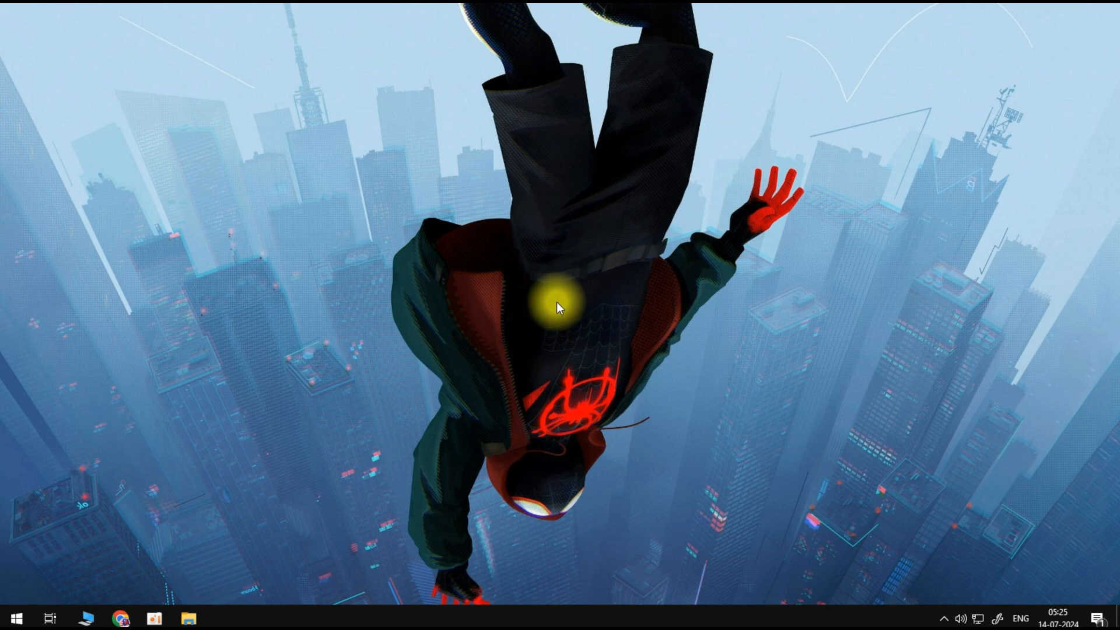
# Step: Expand Task Manager to full details and show the Performance memory page with cached memory
pyautogui.click(11, 618)
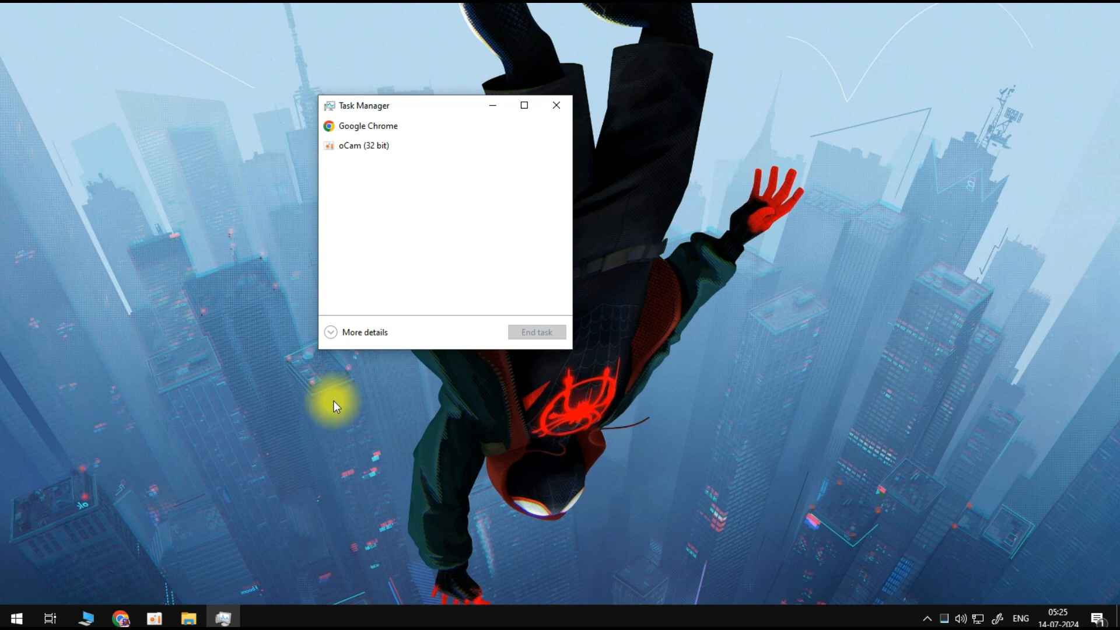
pyautogui.click(364, 332)
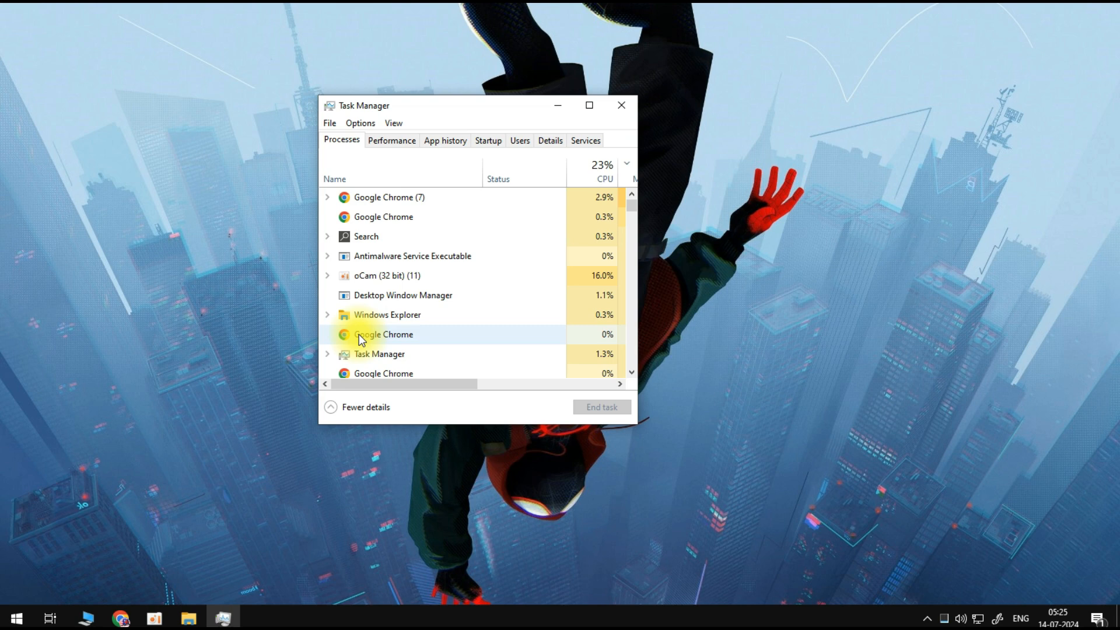
pyautogui.moveTo(391, 140)
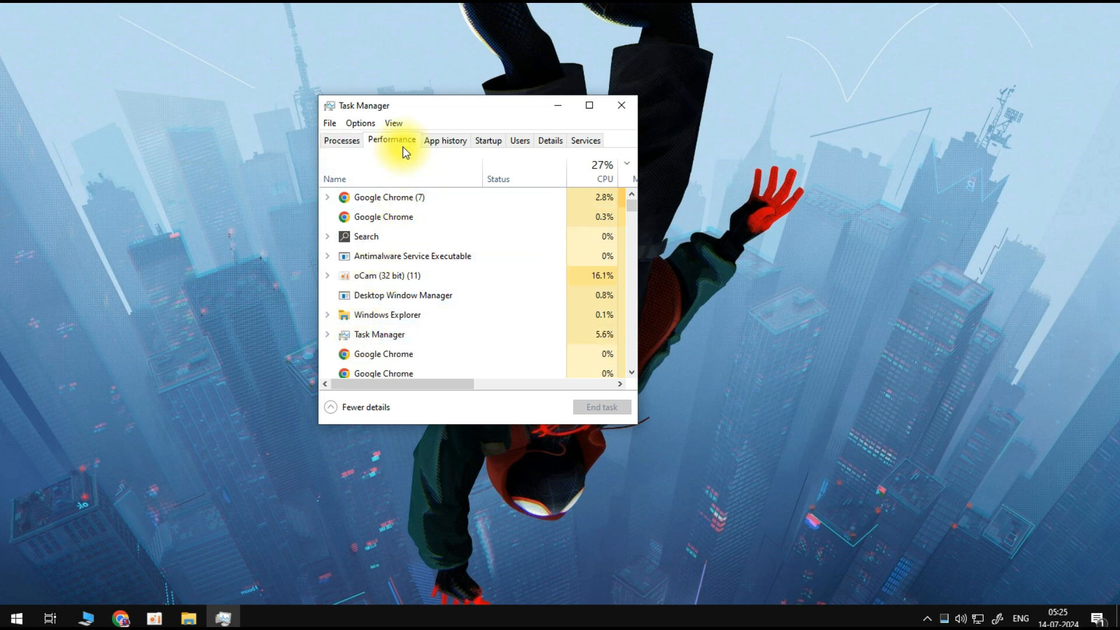
pyautogui.click(392, 139)
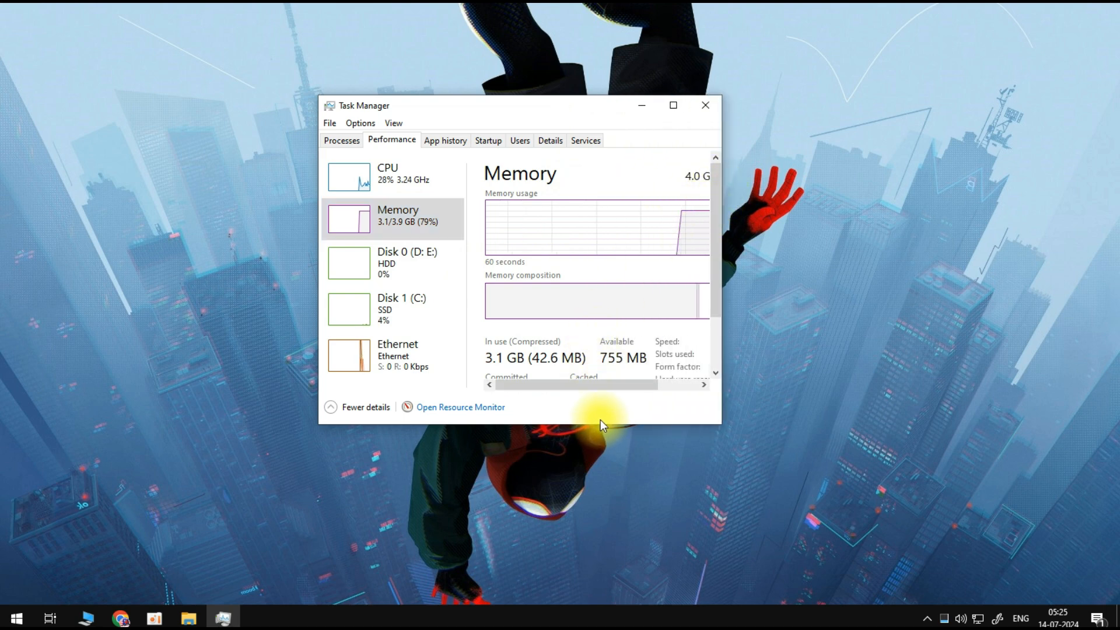
pyautogui.moveTo(500, 105); pyautogui.dragTo(440, 78)
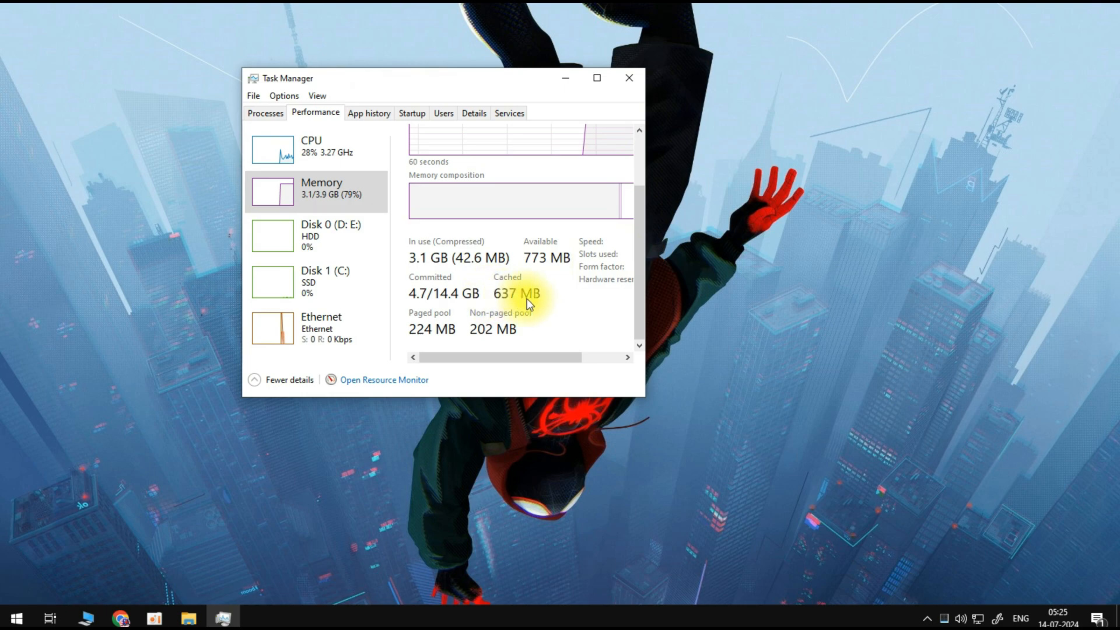
pyautogui.moveTo(546, 318)
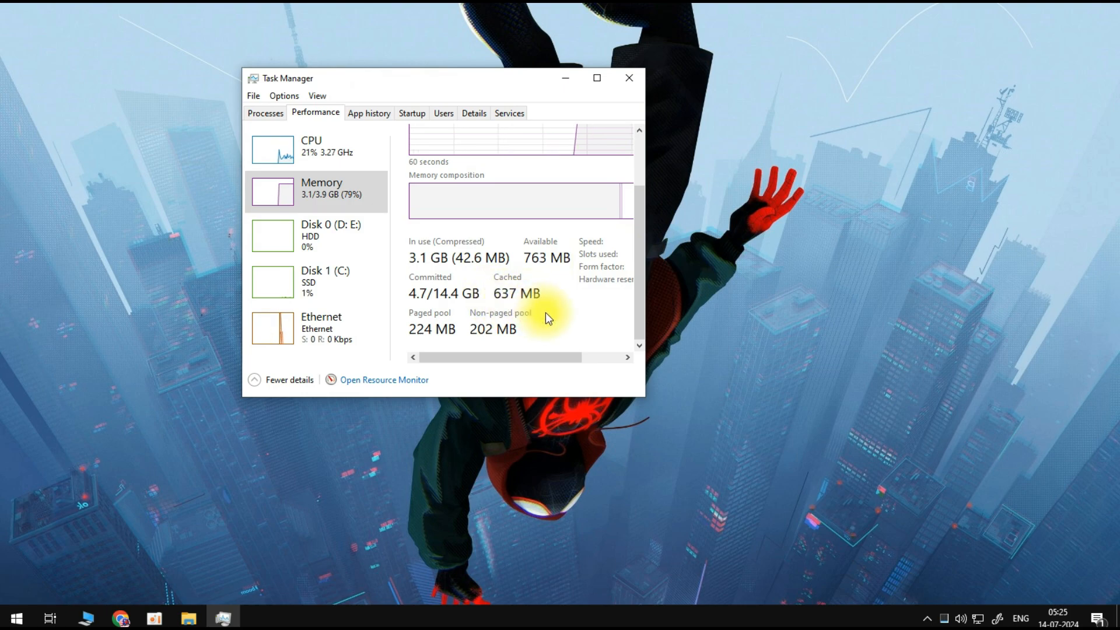
# Step: Search 'rammap download' in Chrome and download RAMMap.zip from the Sysinternals RAMMap v1.61 page
pyautogui.click(120, 618)
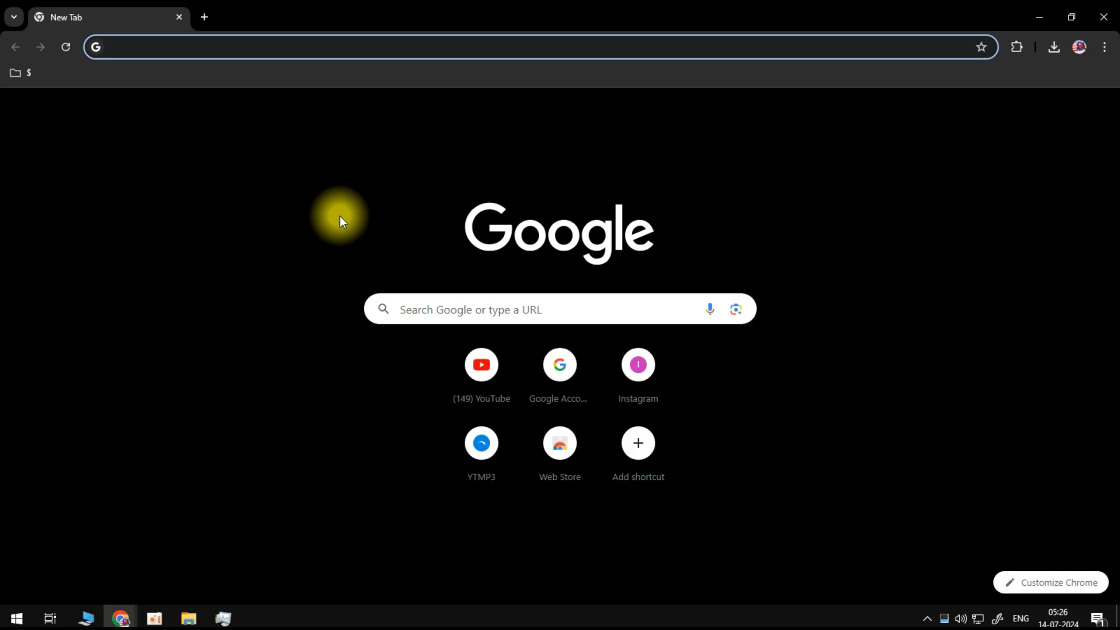
pyautogui.write('rammap')
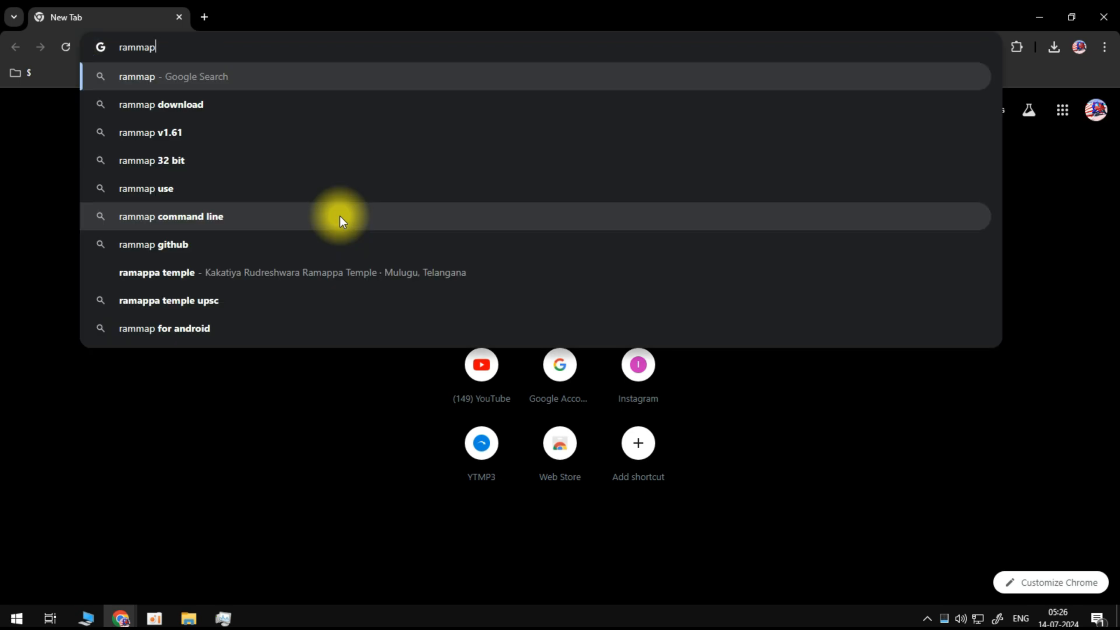
pyautogui.click(161, 104)
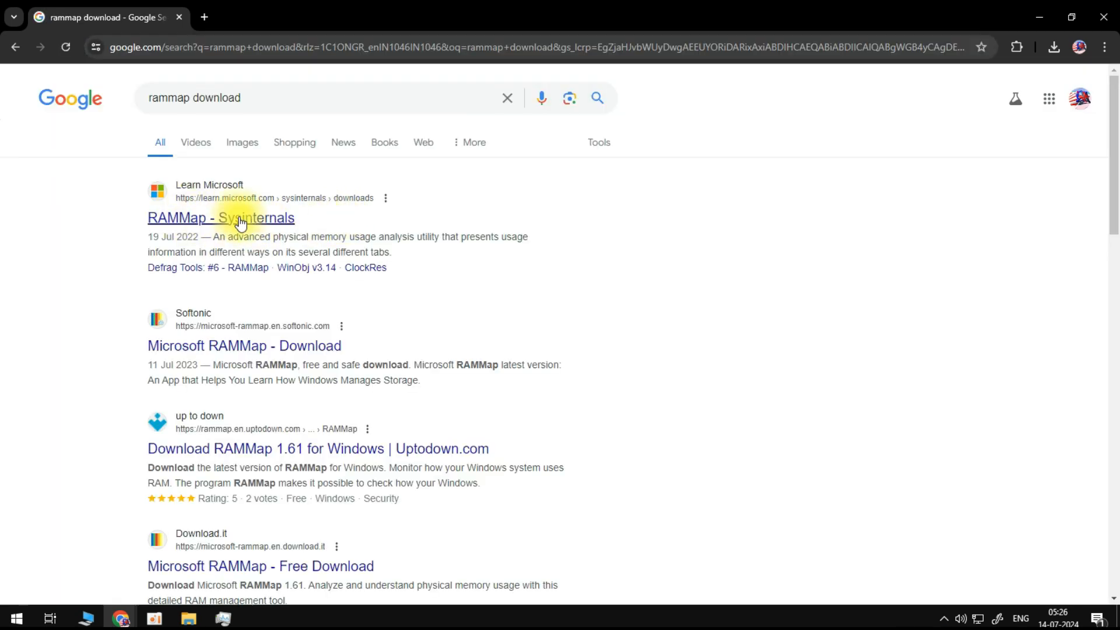
pyautogui.click(220, 218)
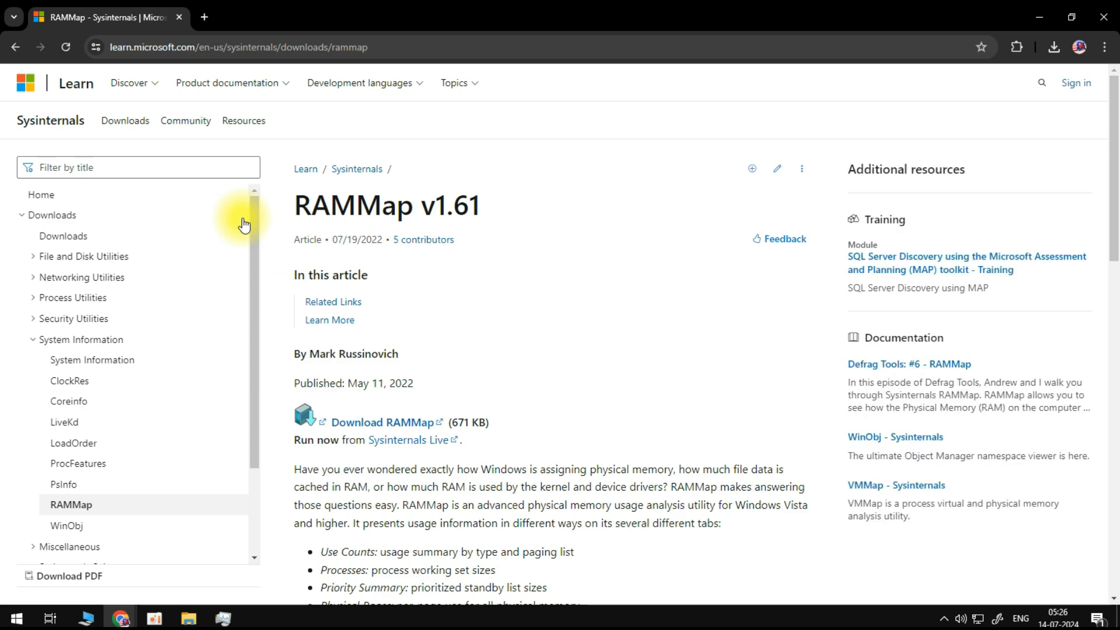
pyautogui.scroll(-3)
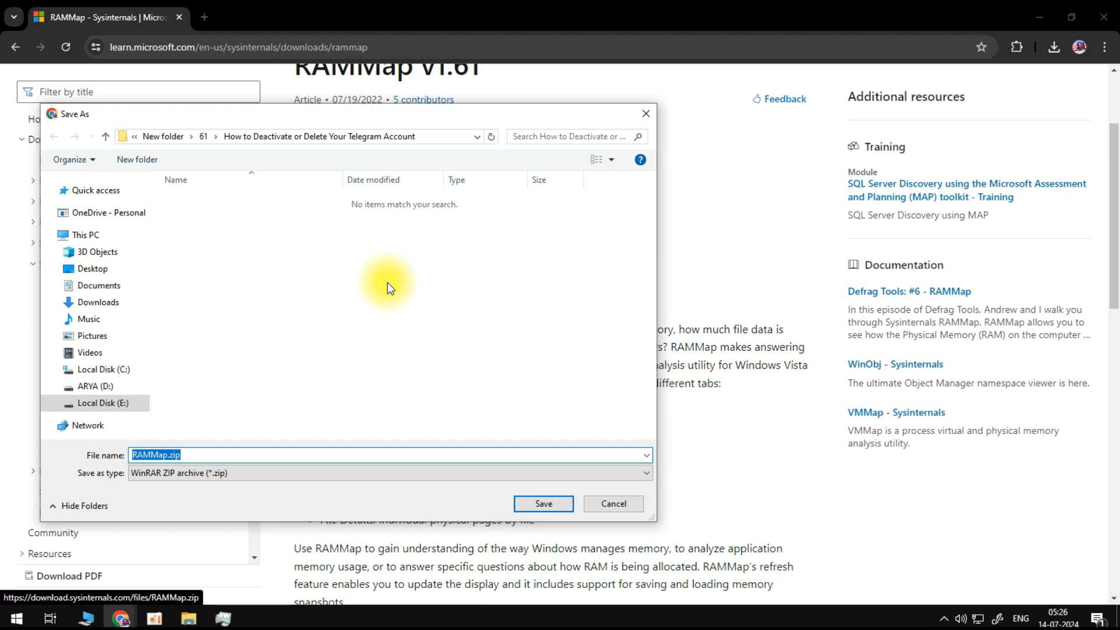
pyautogui.click(98, 302)
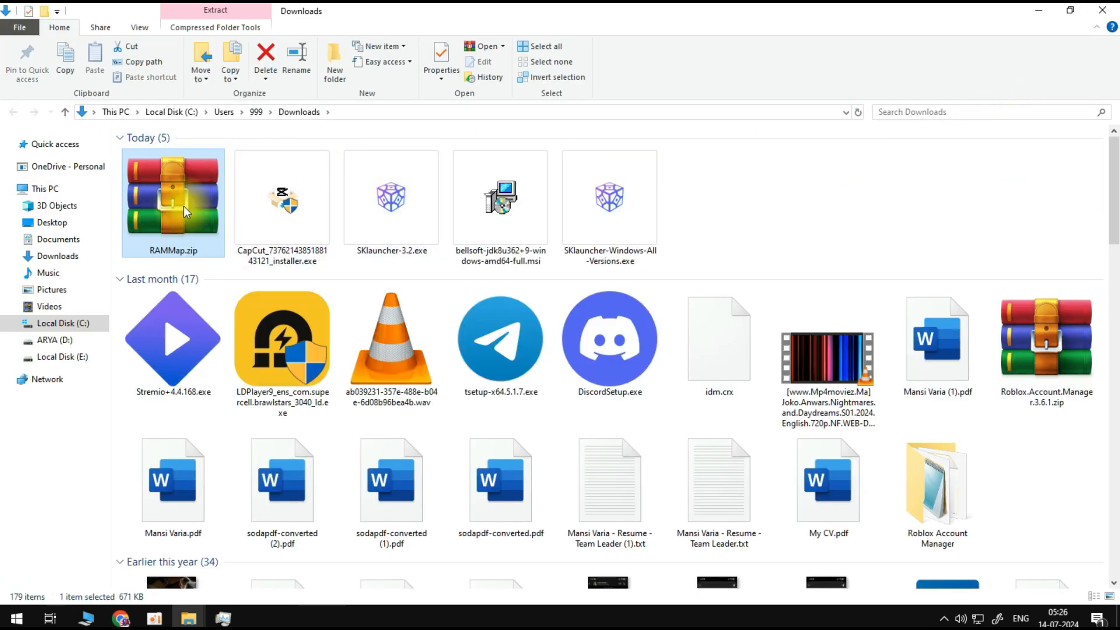
# Step: Extract RAMMap.zip into Downloads and run RAMMap.exe as administrator
pyautogui.rightClick(185, 211)
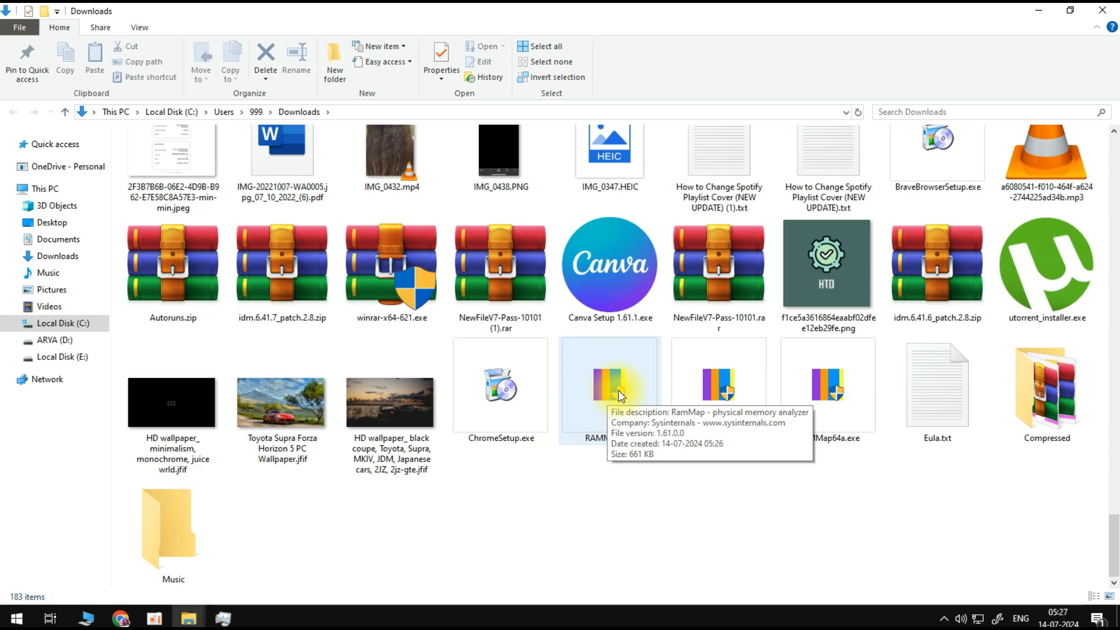
pyautogui.rightClick(608, 386)
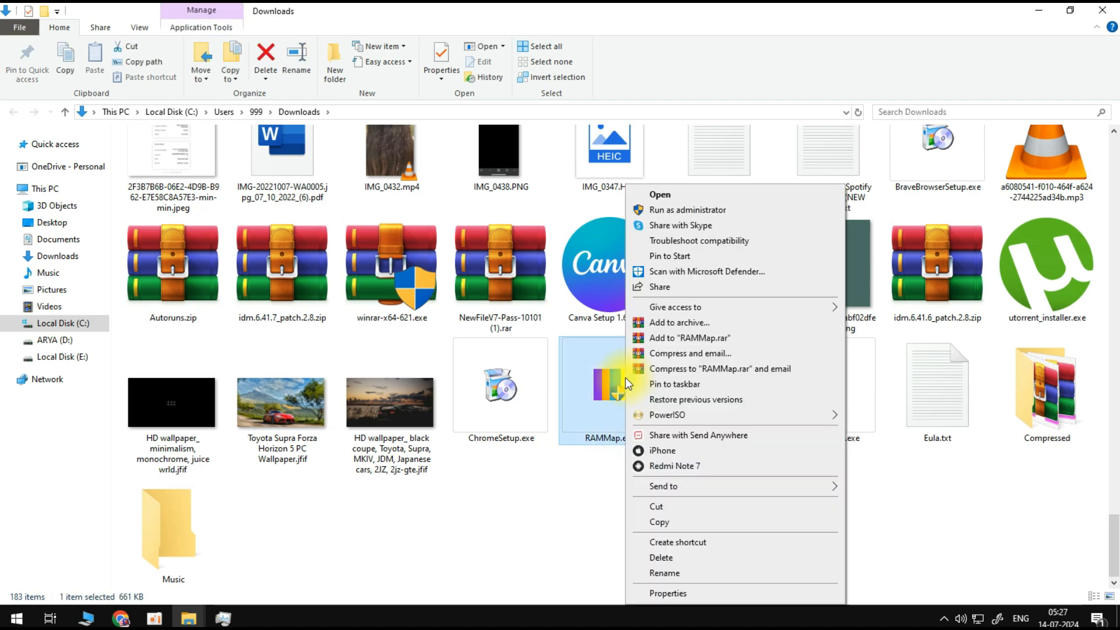
pyautogui.click(659, 194)
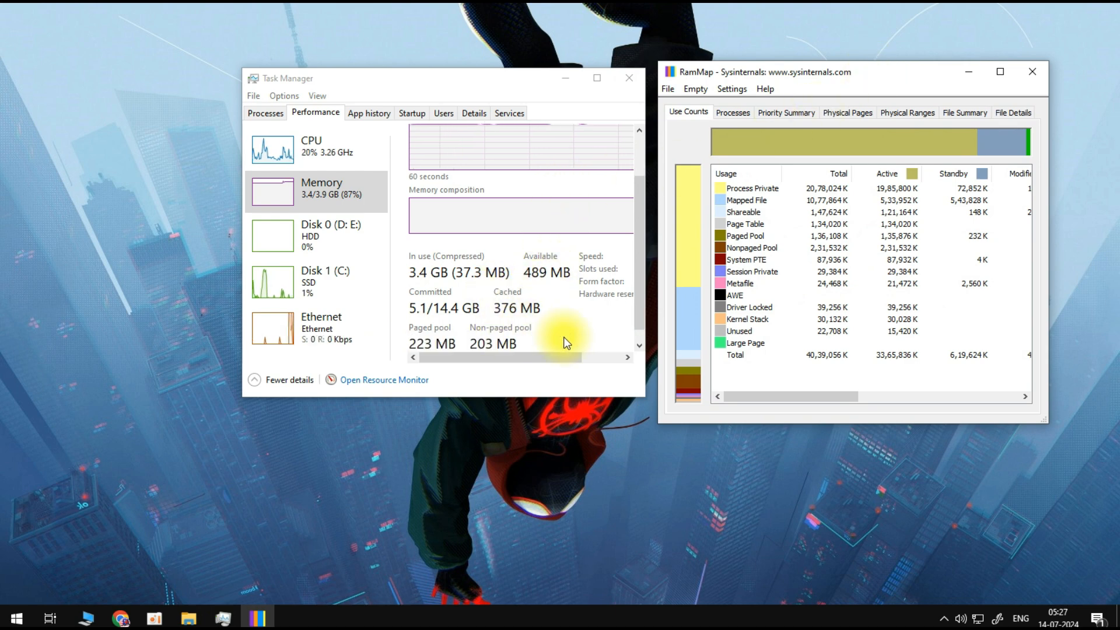
# Step: Empty RAMMap's standby list, dropping Task Manager's cached memory to 21.6 MB
pyautogui.click(694, 89)
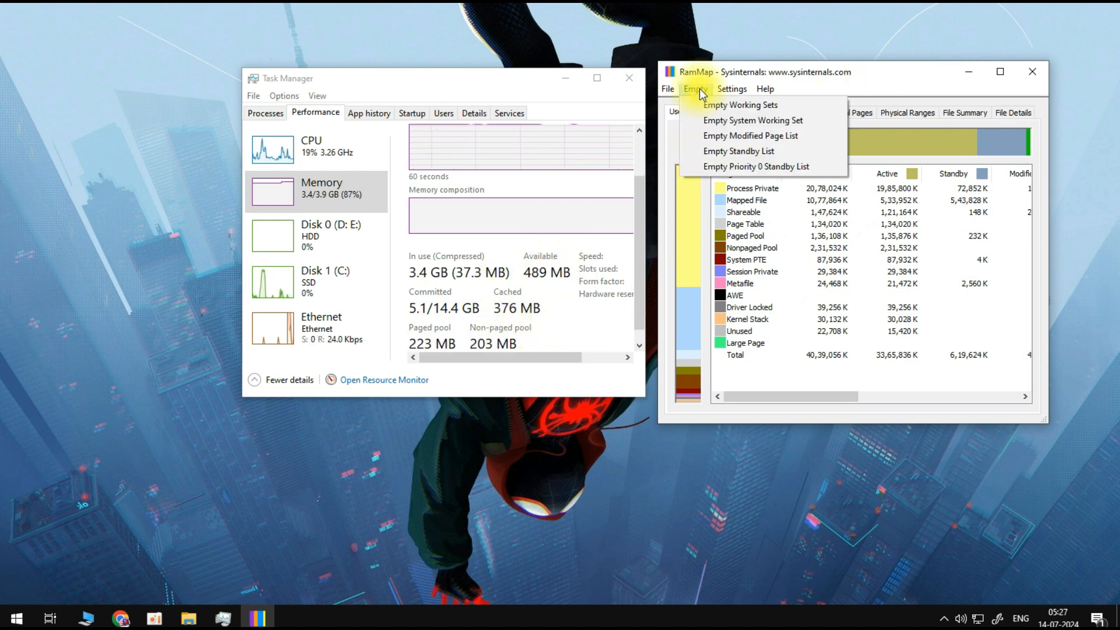
pyautogui.moveTo(738, 151)
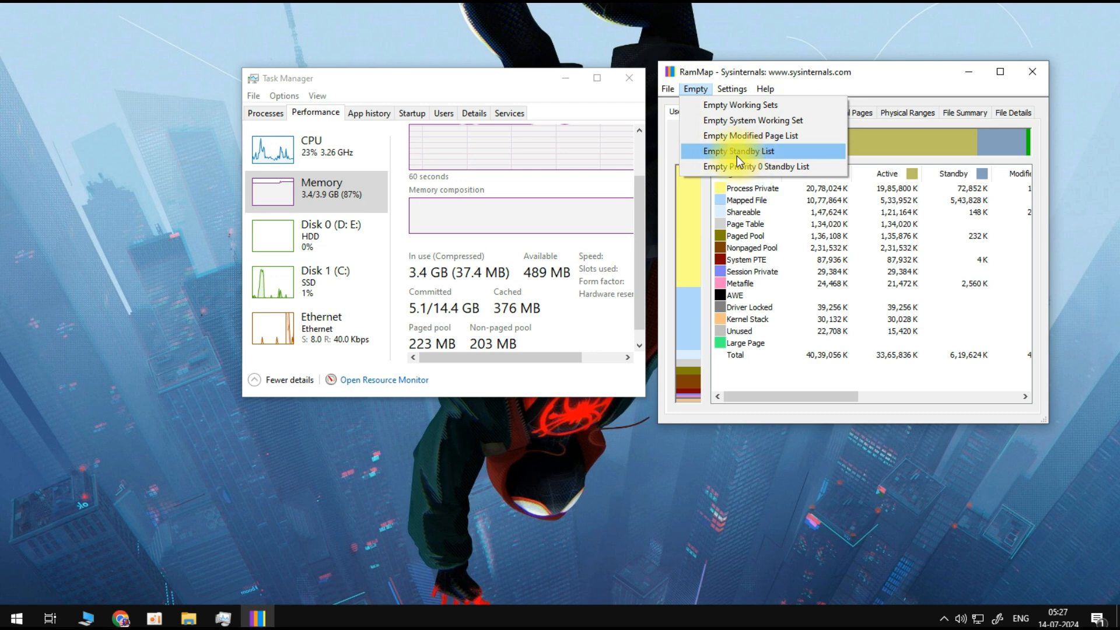
pyautogui.click(738, 150)
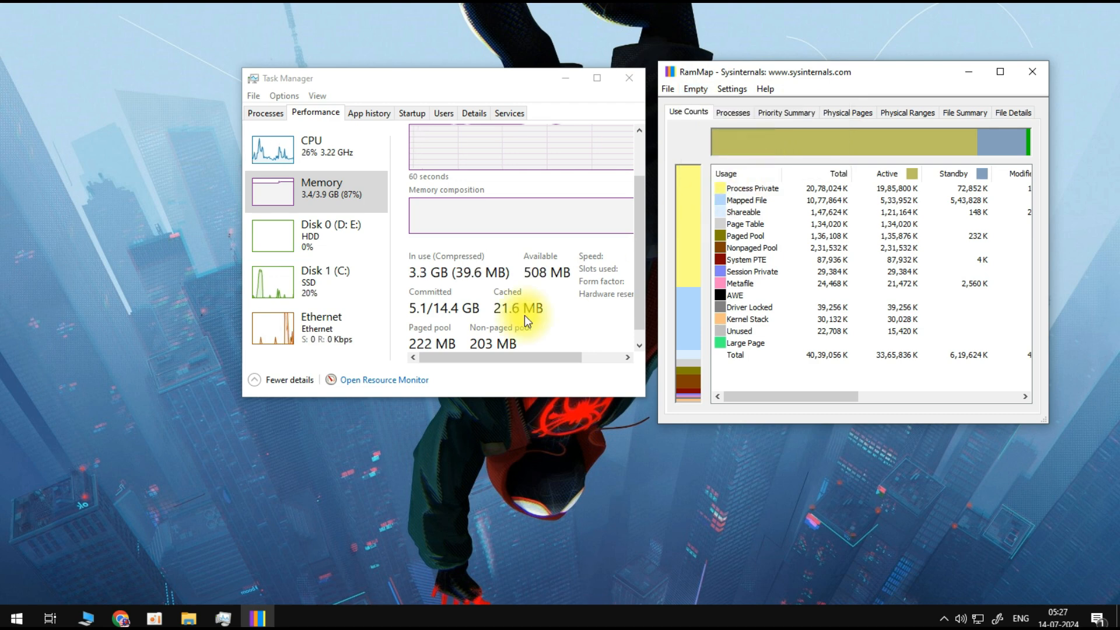